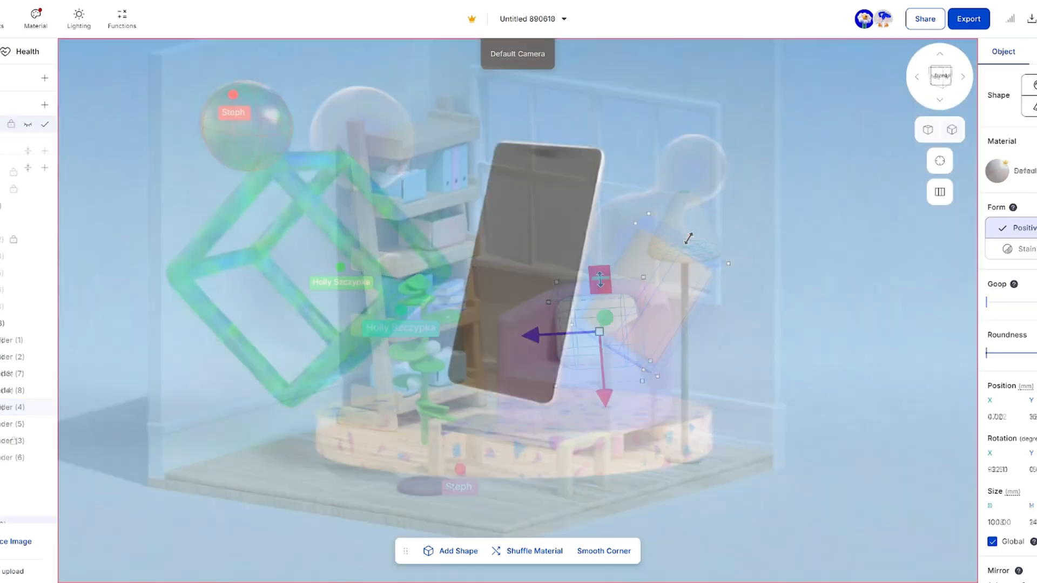
Step: Return to the projects area and nudge a piece of the garden scene before opening live collab 101
left_click(34, 19)
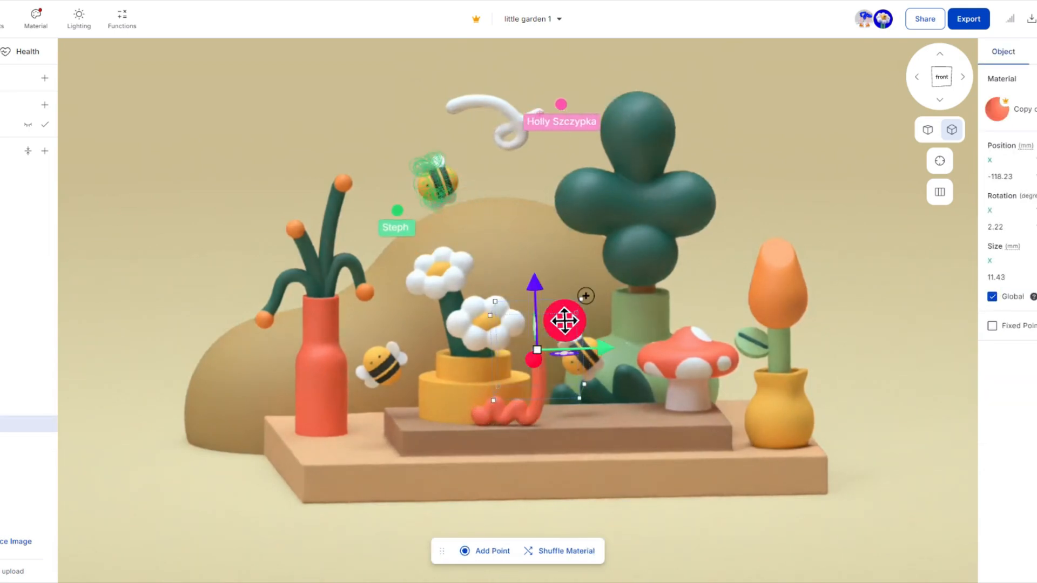
left_click_drag(565, 322, 575, 293)
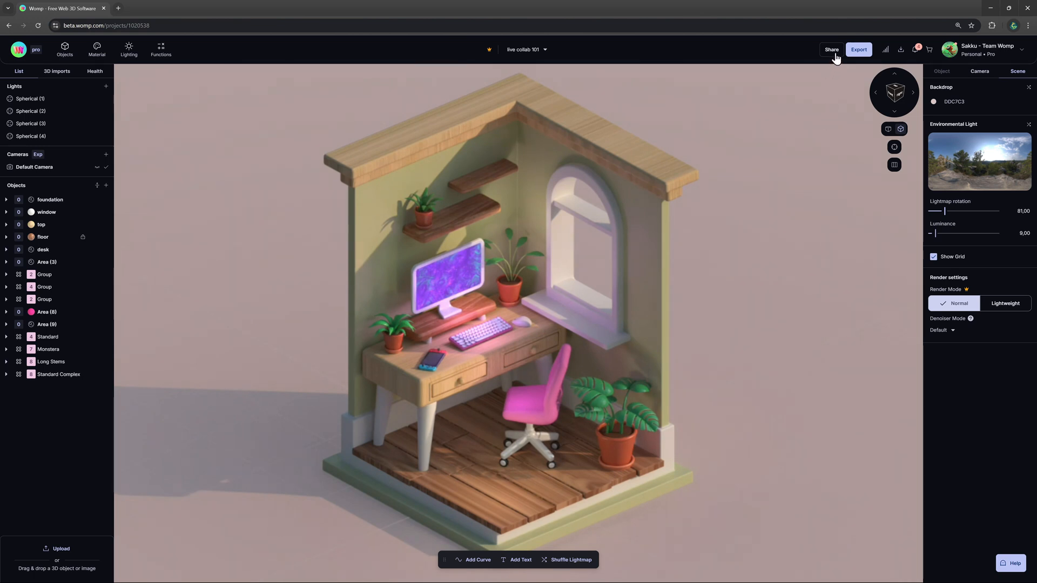
Step: Send an edit invitation to the collaborator's email from the Share file dialog, then dismiss it
left_click(832, 48)
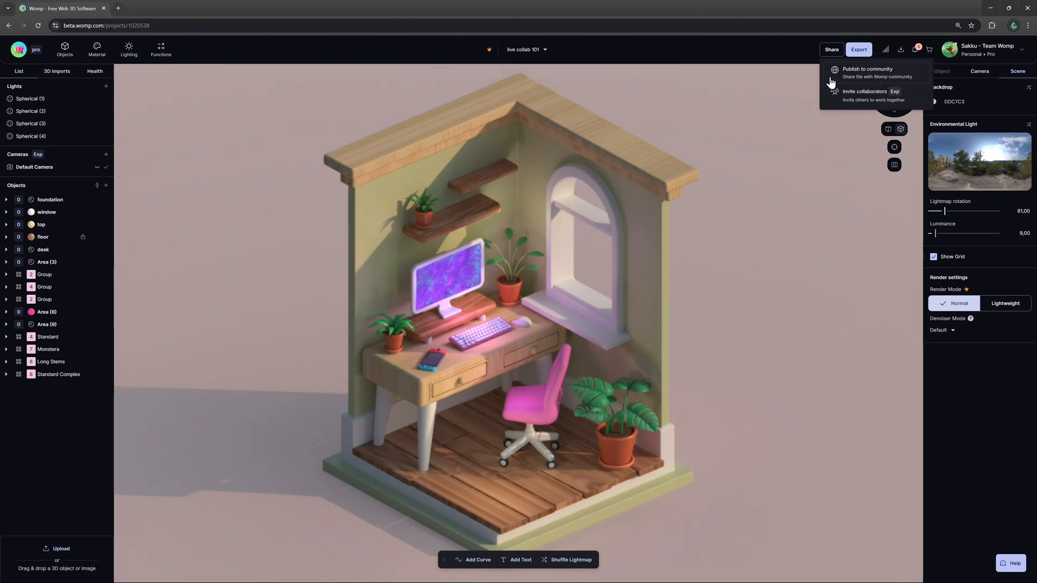
mouse_move(859, 100)
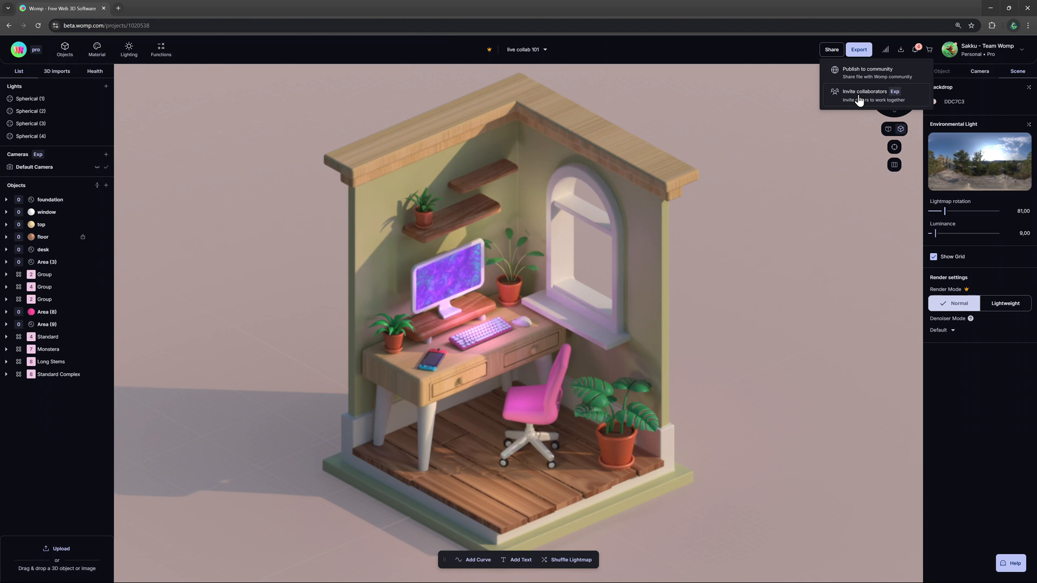
left_click(864, 91)
type("Mr42")
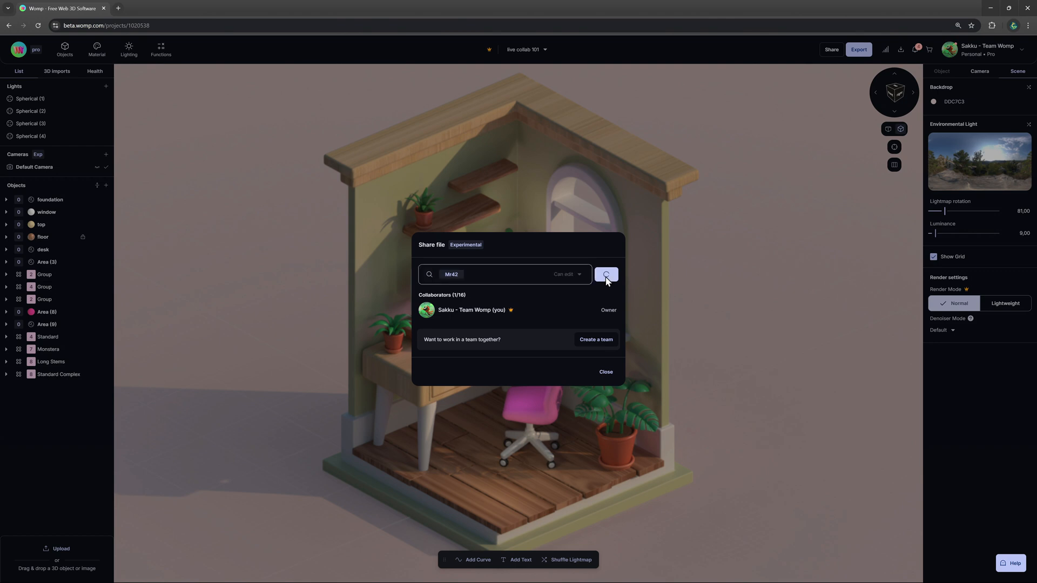
left_click(605, 274)
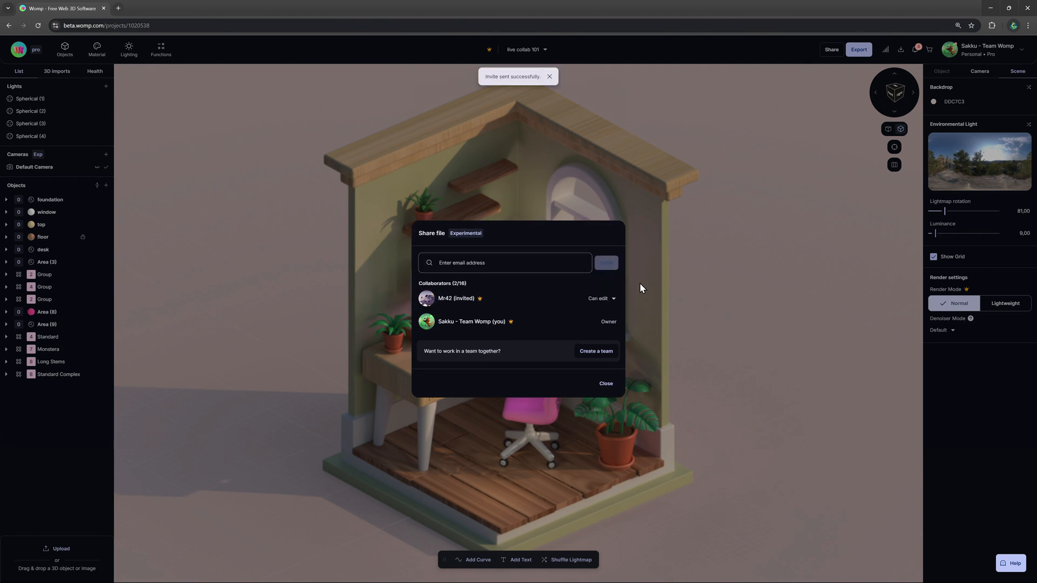
left_click(605, 383)
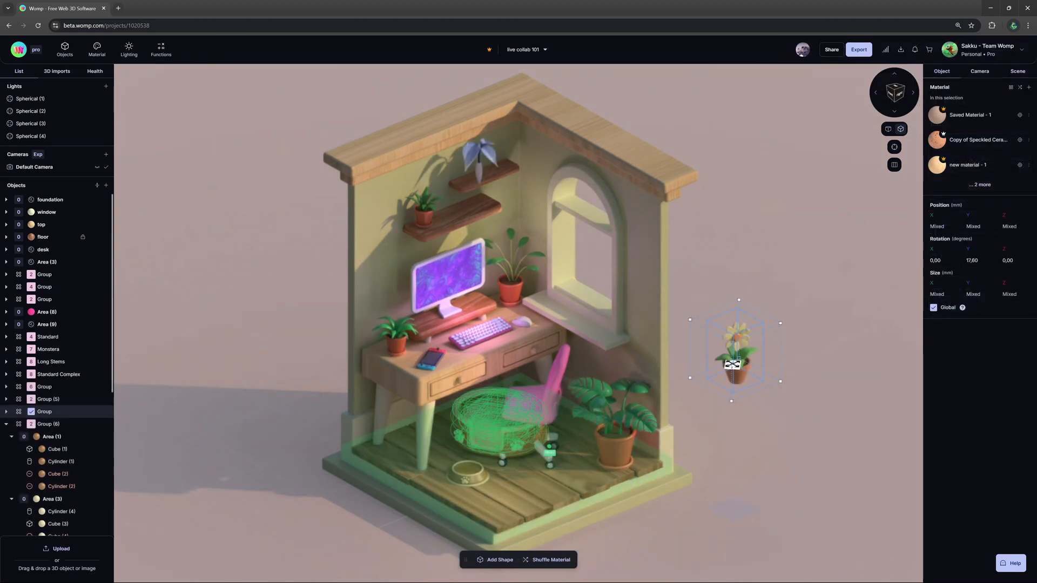
Step: Move the small potted plant into place in the shared desk room
left_click_drag(734, 350, 565, 287)
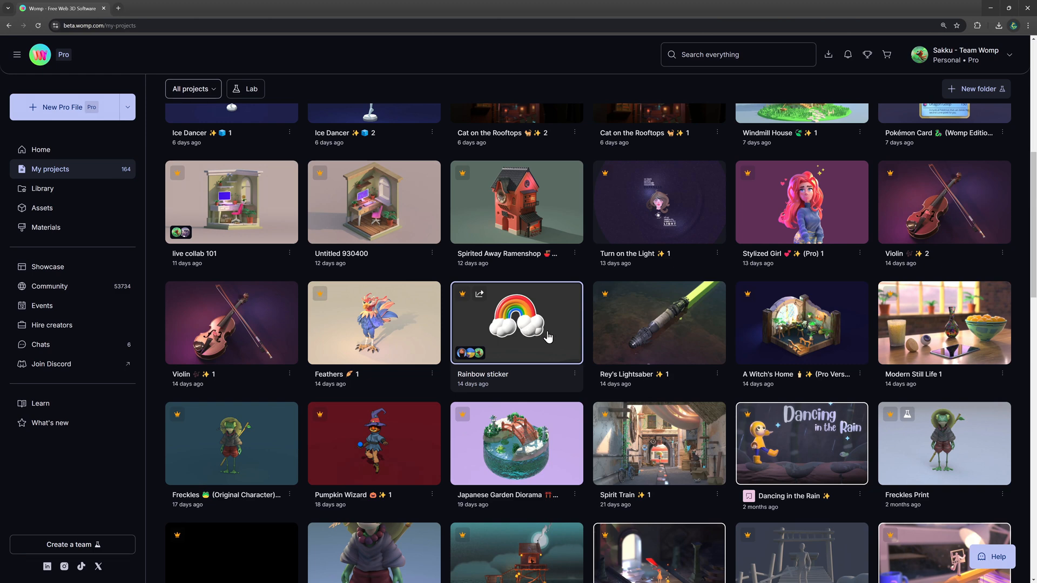
Step: Choose Share project from the Rainbow sticker card's options menu
left_click(574, 373)
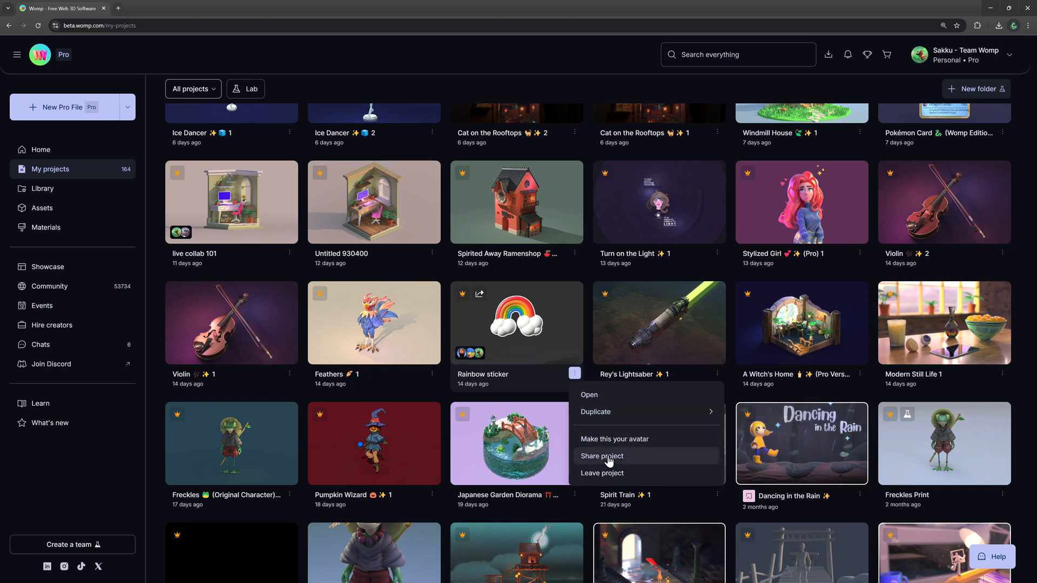
left_click(602, 473)
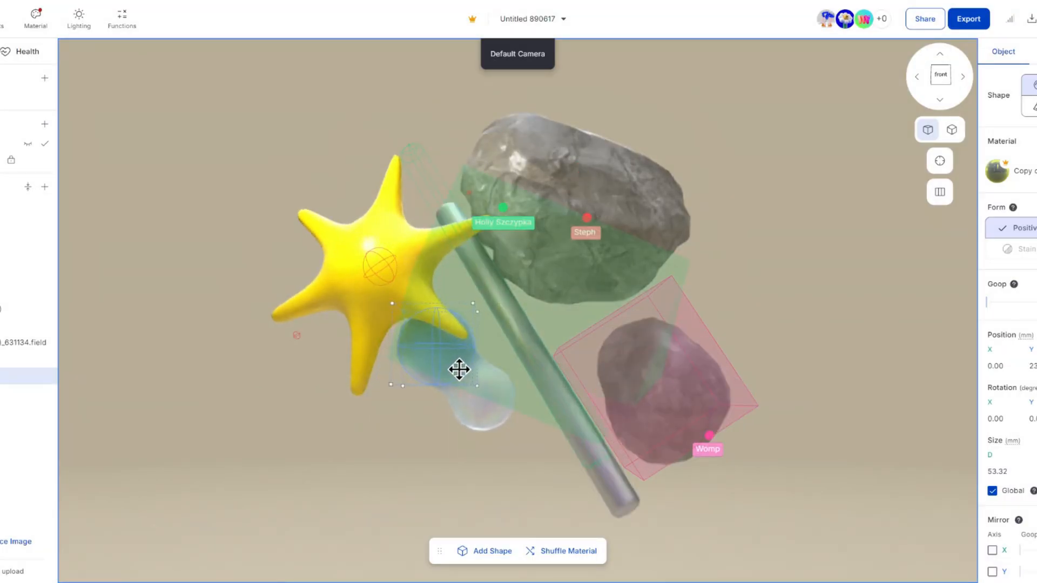
Step: Drag the translucent blob down and over the yellow star's lower arm
left_click_drag(460, 370, 430, 389)
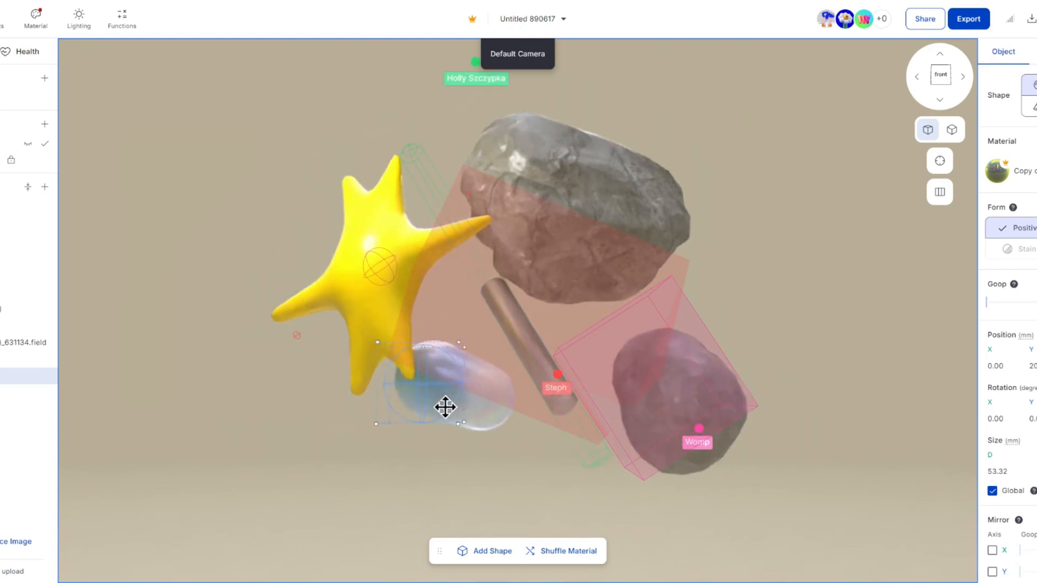
left_click_drag(445, 407, 384, 377)
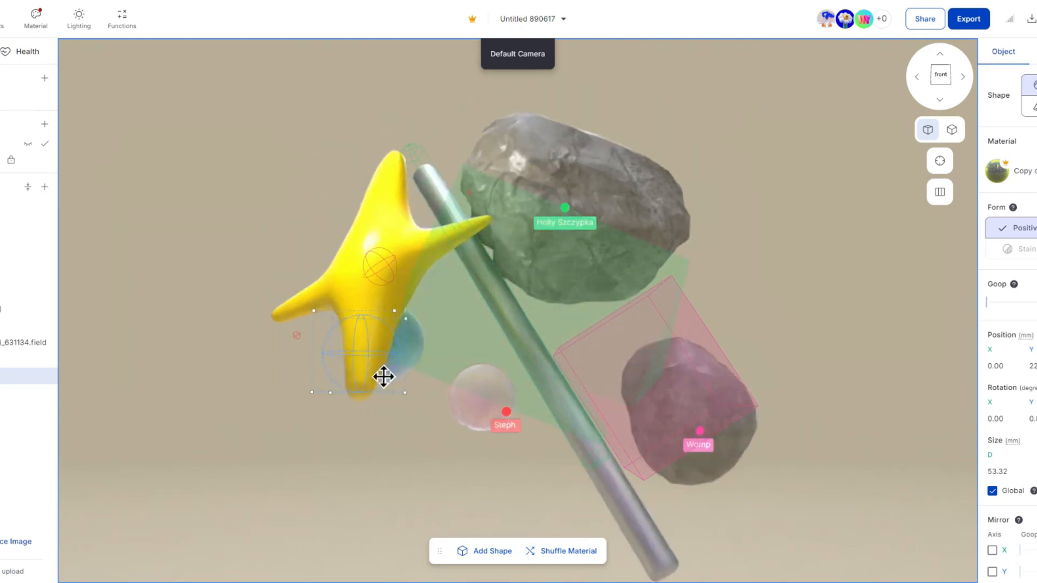